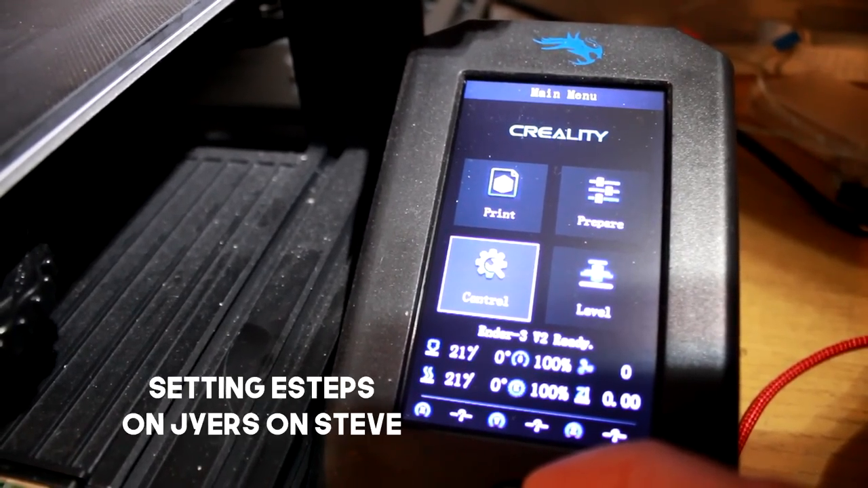
- Open the Control menu from the Main Menu's Control tile
{"action": "left_click", "coordinate": [491, 282]}
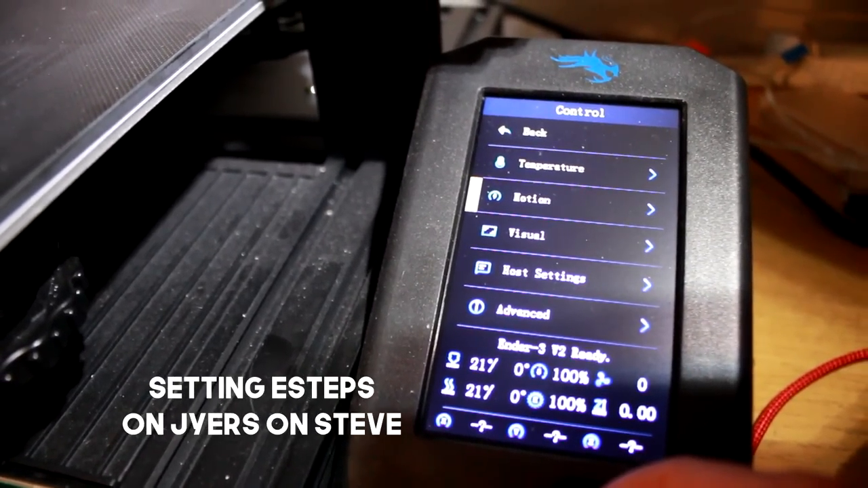